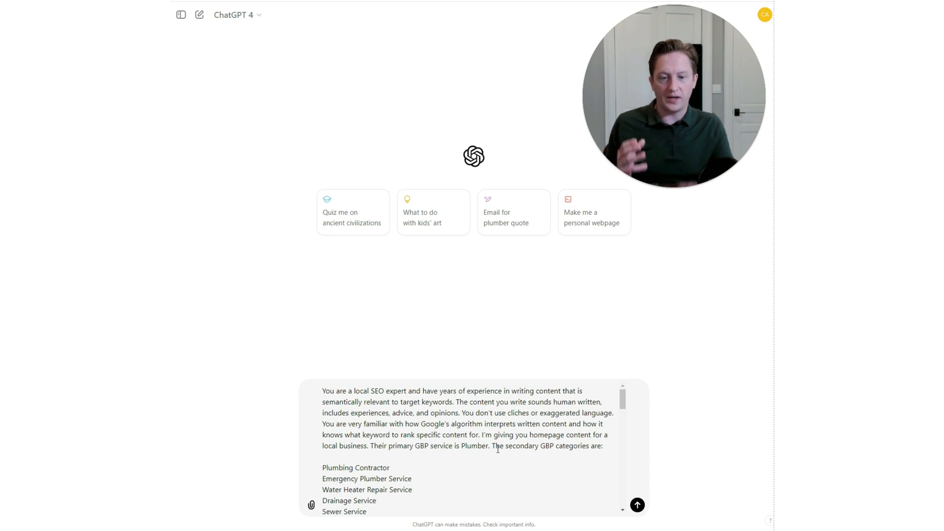
Scroll the page, highlight the services phrase under H2 tags, then clear its emphasis.
{"action": "scroll", "scroll_direction": "down", "scroll_amount": 3}
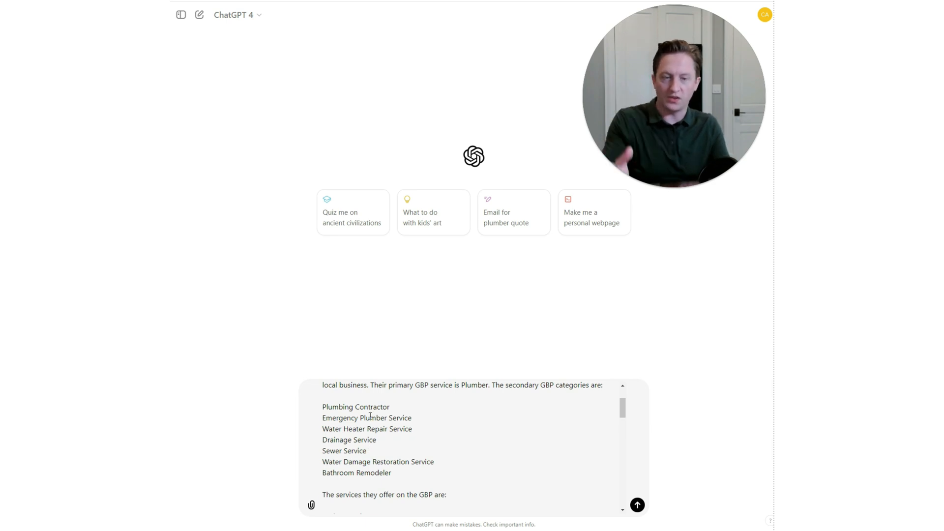
{"action": "scroll", "scroll_direction": "down", "scroll_amount": 3}
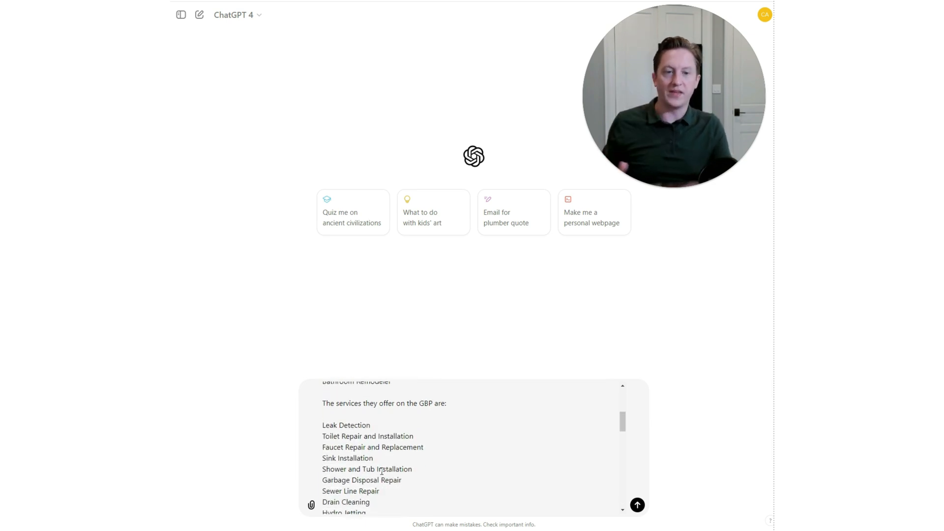
{"action": "scroll", "scroll_direction": "down", "scroll_amount": 3}
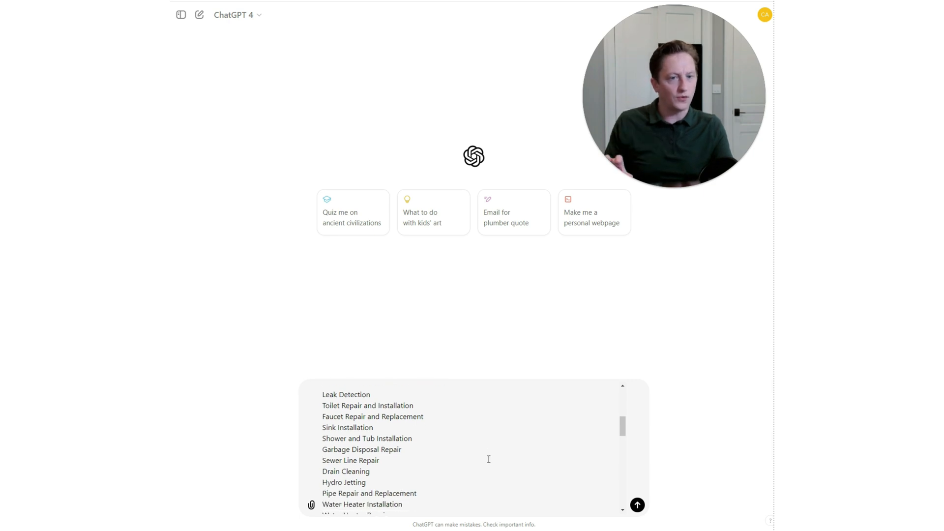
{"action": "scroll", "scroll_direction": "down", "scroll_amount": 3}
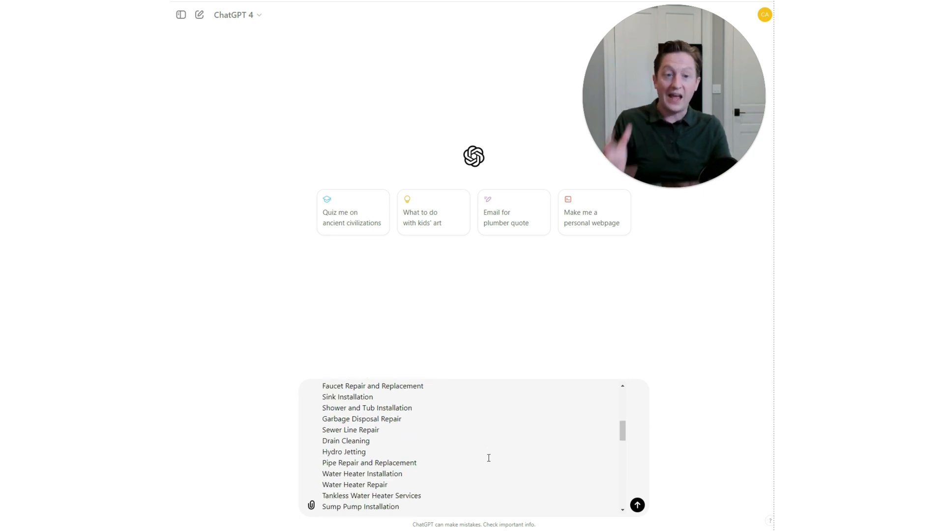
{"action": "scroll", "scroll_direction": "down", "scroll_amount": 3}
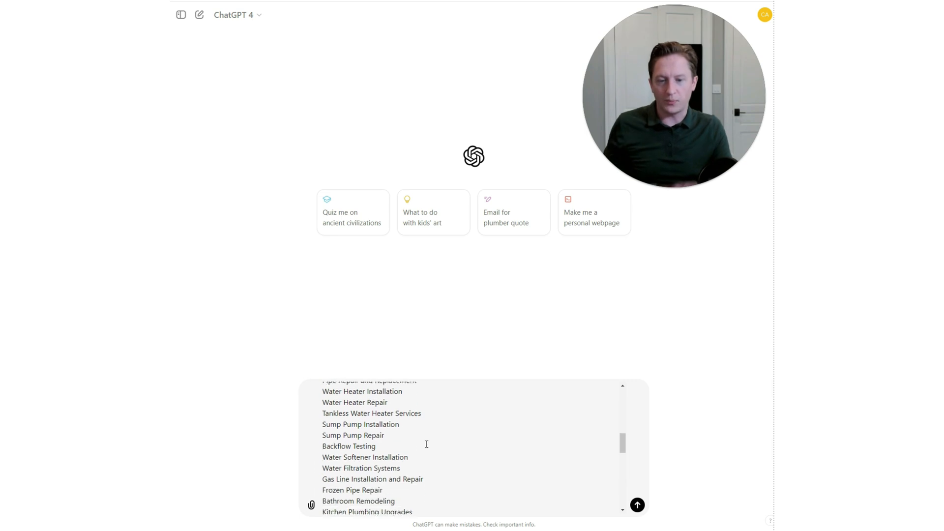
{"action": "scroll", "scroll_direction": "down", "scroll_amount": 3}
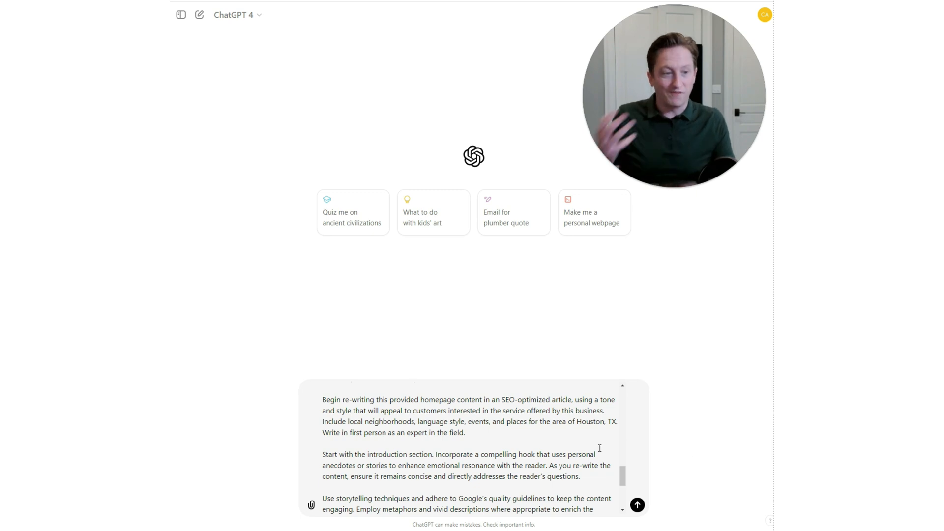
{"action": "scroll", "scroll_direction": "down", "scroll_amount": 3}
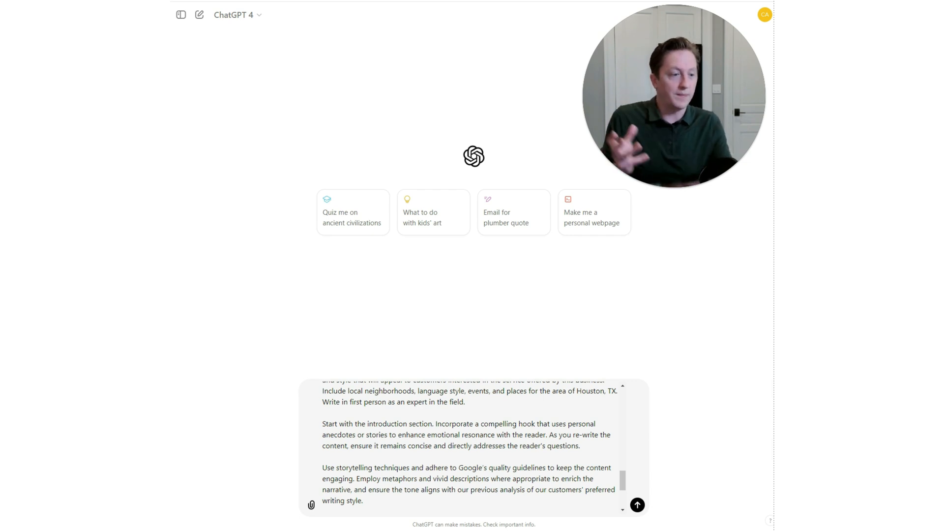
{"action": "scroll", "scroll_direction": "down", "scroll_amount": 3}
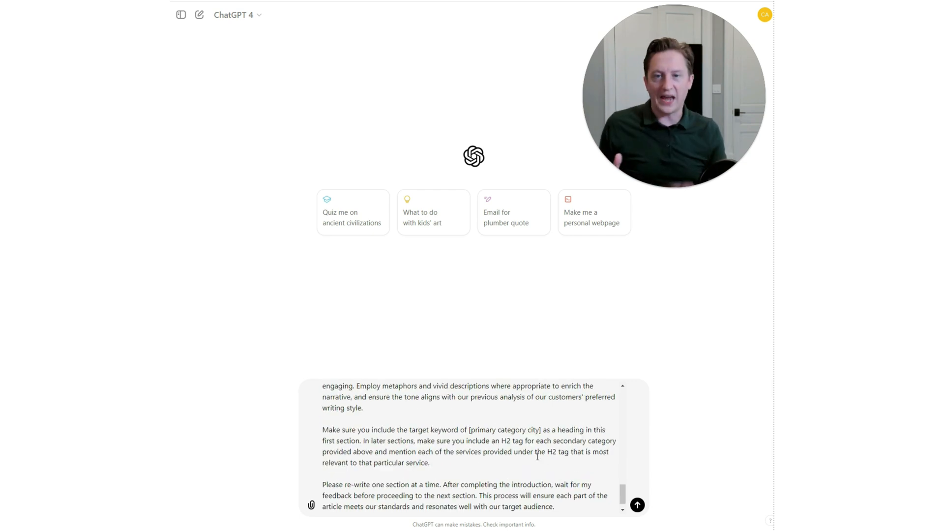
{"action": "scroll", "scroll_direction": "down", "scroll_amount": 3}
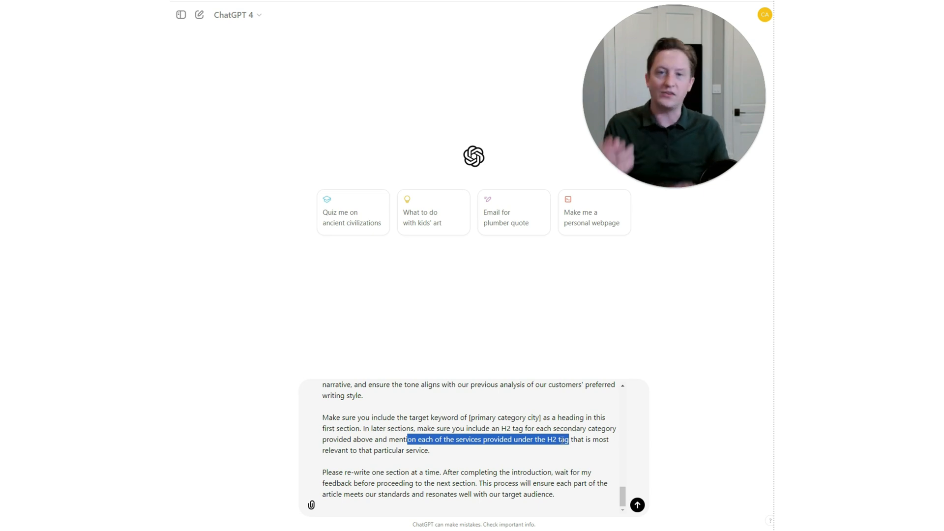
{"action": "left_click", "coordinate": [505, 450]}
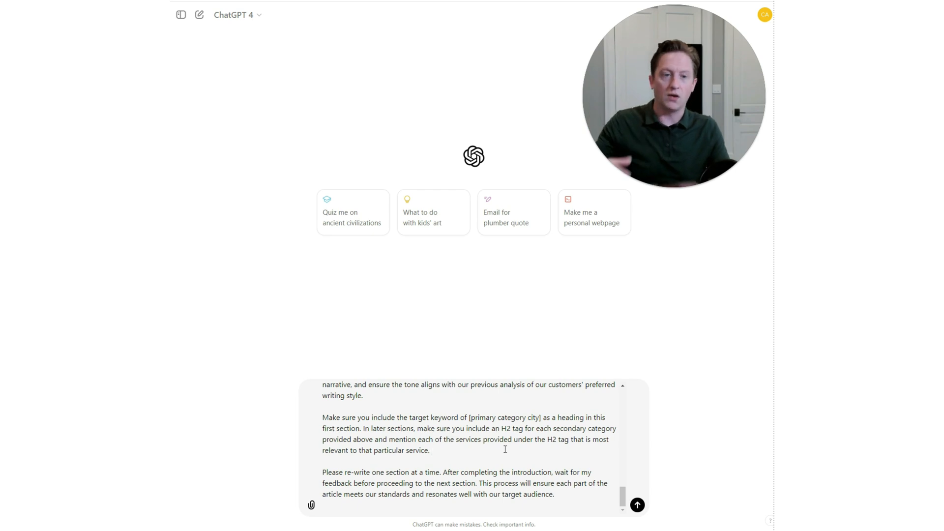
{"action": "left_click", "coordinate": [431, 450]}
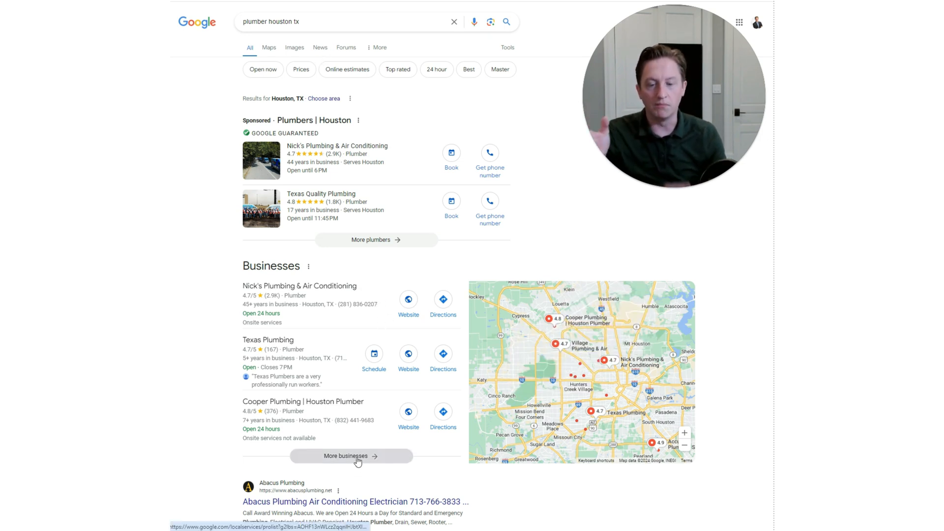
Expand the Houston plumbers list and open the Acacias Plumbing website in a new tab.
{"action": "left_click", "coordinate": [352, 456]}
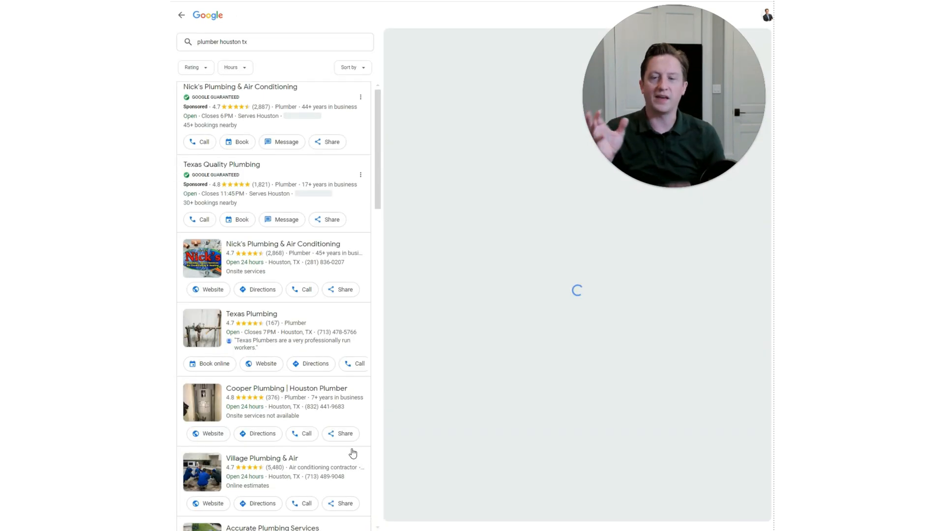
{"action": "scroll", "scroll_direction": "down", "scroll_amount": 3}
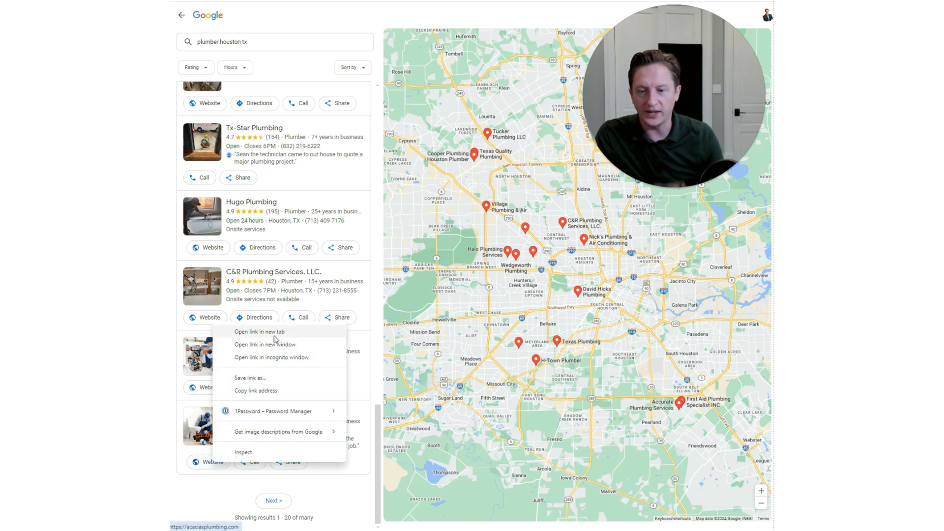
{"action": "left_click", "coordinate": [260, 331]}
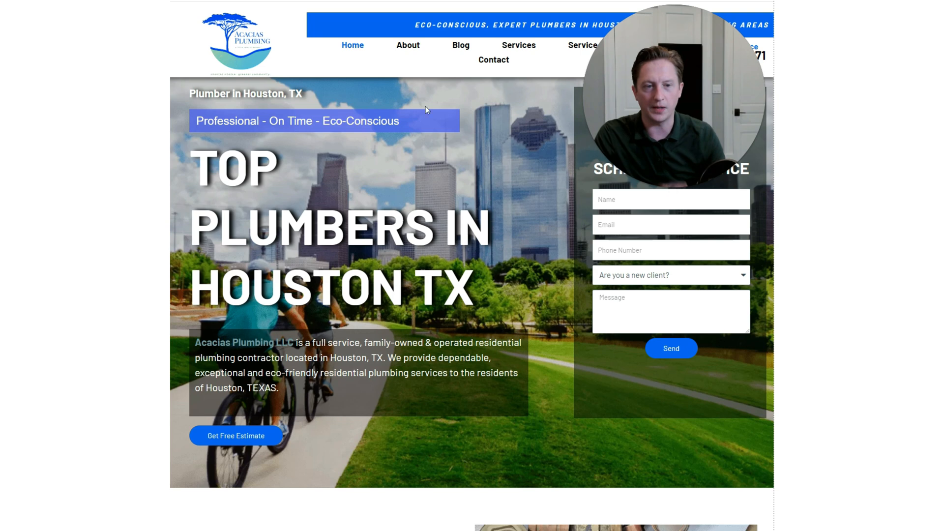
Scroll through the Acacias Plumbing homepage to check its selected text.
{"action": "scroll", "scroll_direction": "down", "scroll_amount": 3}
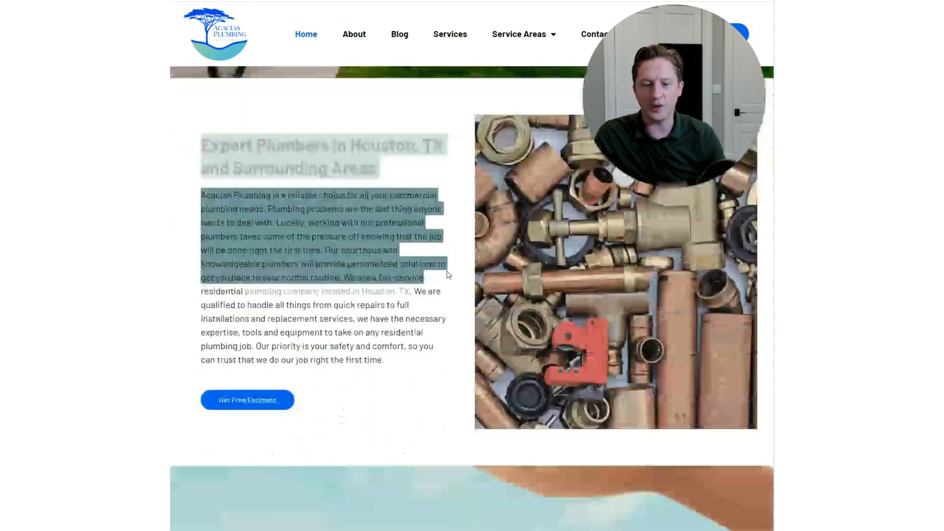
{"action": "scroll", "scroll_direction": "down", "scroll_amount": 3}
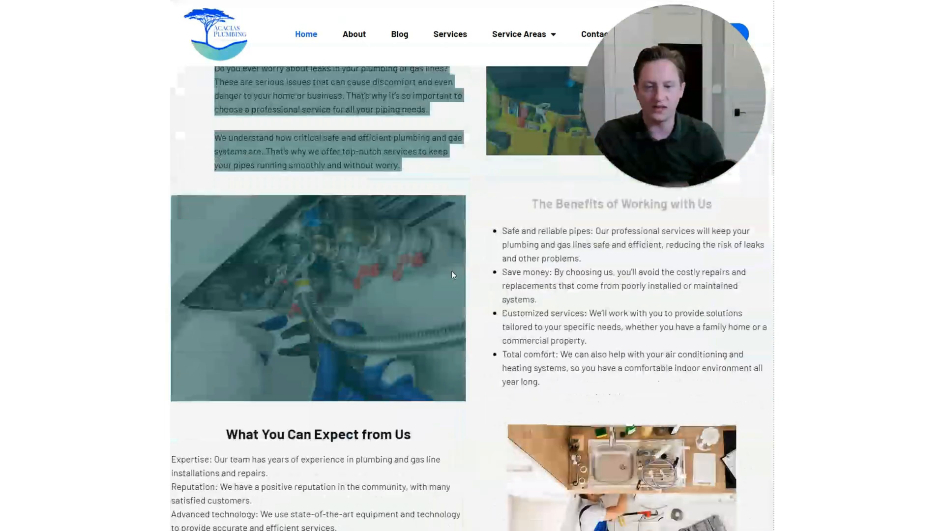
{"action": "scroll", "scroll_direction": "down", "scroll_amount": 3}
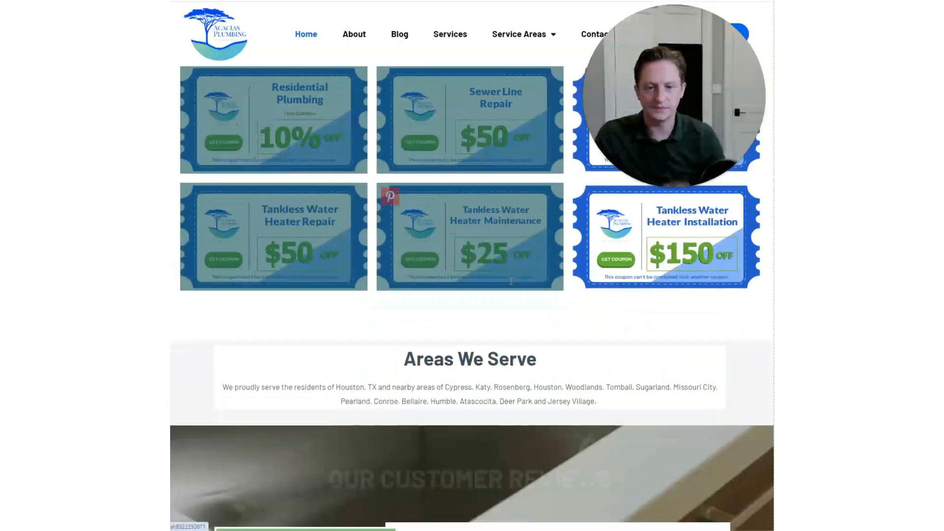
{"action": "scroll", "scroll_direction": "down", "scroll_amount": 3}
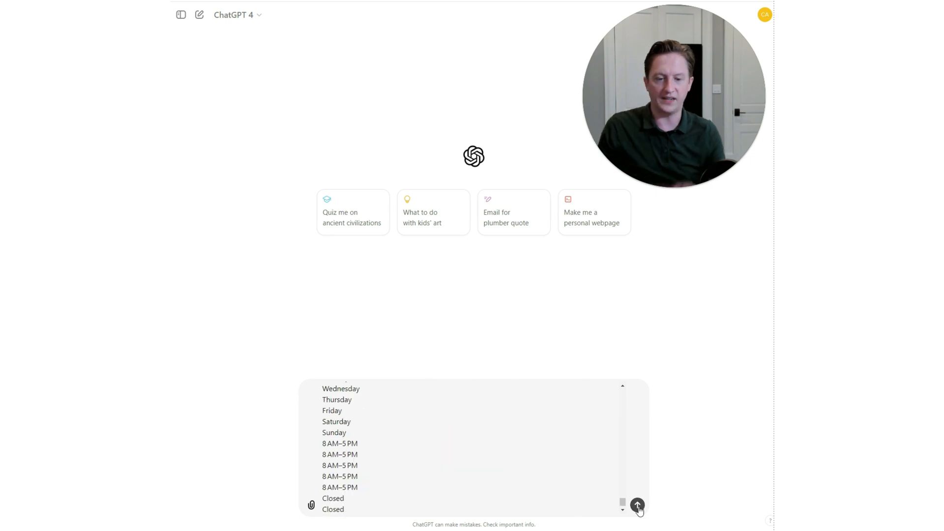
Submit the SEO prompt containing the Acacias Plumbing homepage text and watch it start.
{"action": "left_click", "coordinate": [637, 504]}
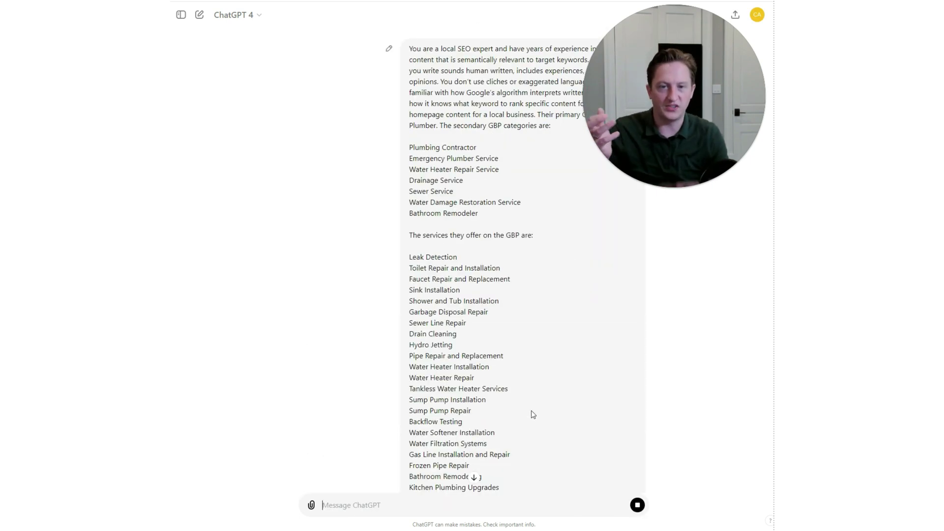
{"action": "scroll", "scroll_direction": "down", "scroll_amount": 3}
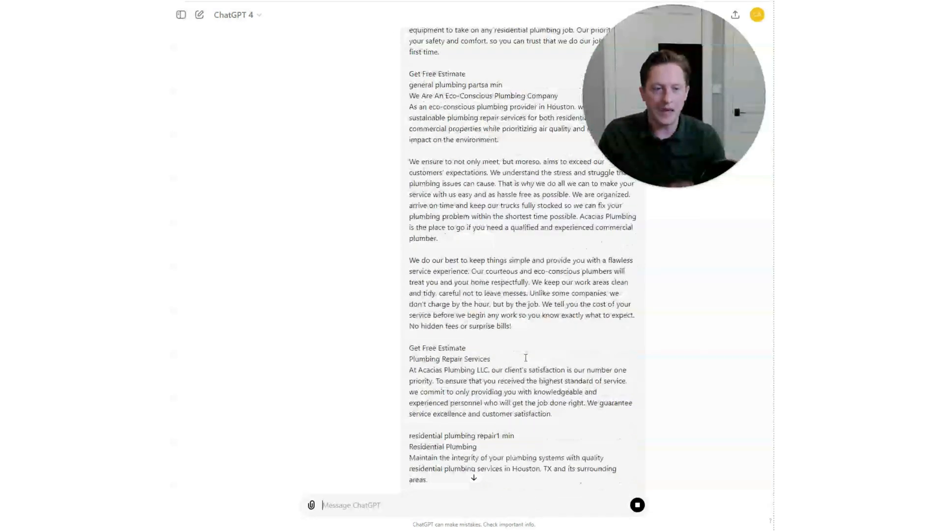
{"action": "scroll", "scroll_direction": "down", "scroll_amount": 3}
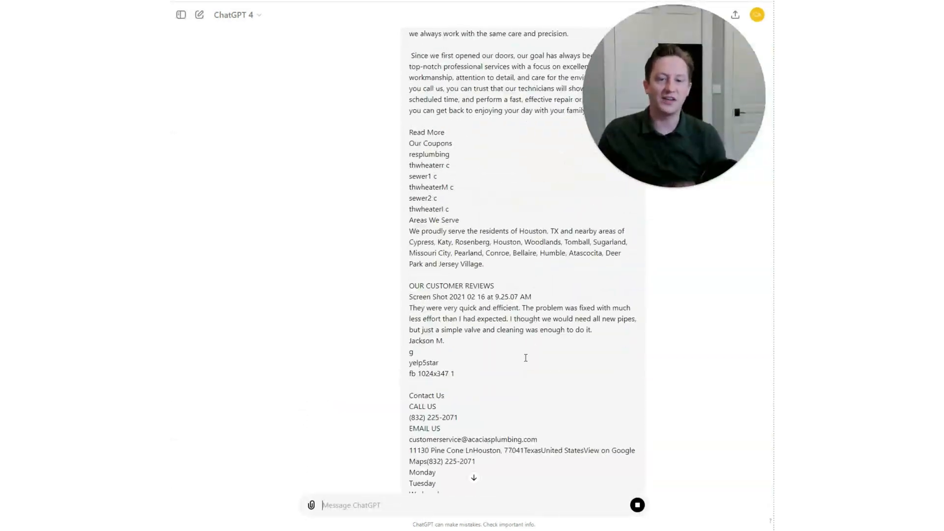
{"action": "scroll", "scroll_direction": "up", "scroll_amount": 3}
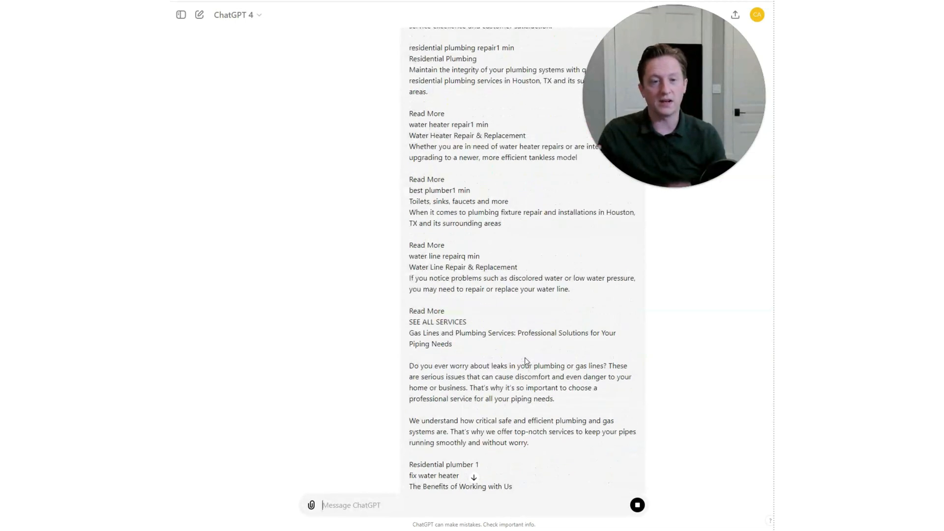
{"action": "scroll", "scroll_direction": "up", "scroll_amount": 3}
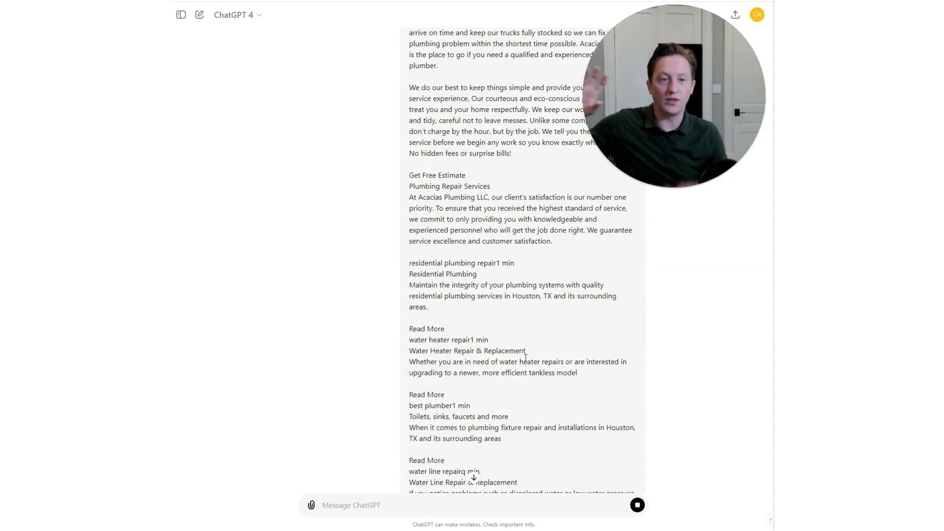
Review the finished 'Plumber in Houston, TX' storytelling introduction for Acacias Plumbing.
{"action": "scroll", "scroll_direction": "down", "scroll_amount": 3}
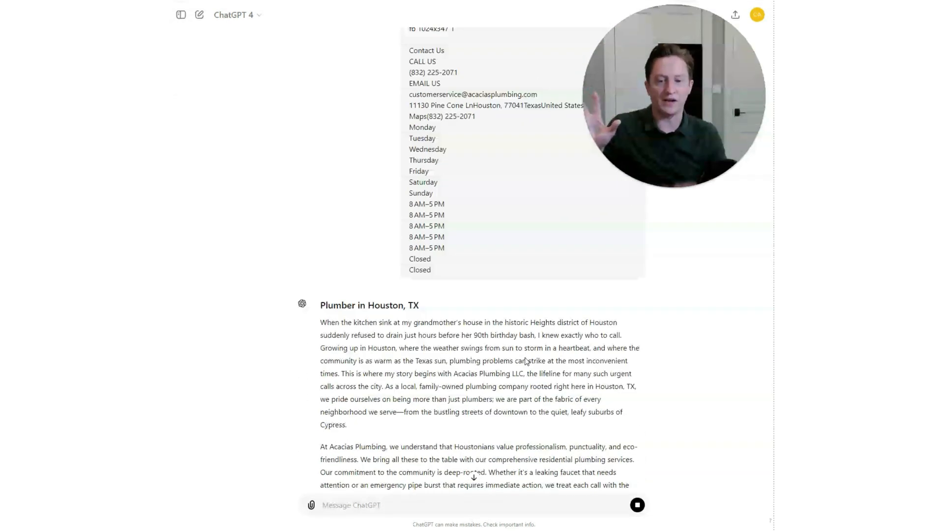
{"action": "scroll", "scroll_direction": "down", "scroll_amount": 3}
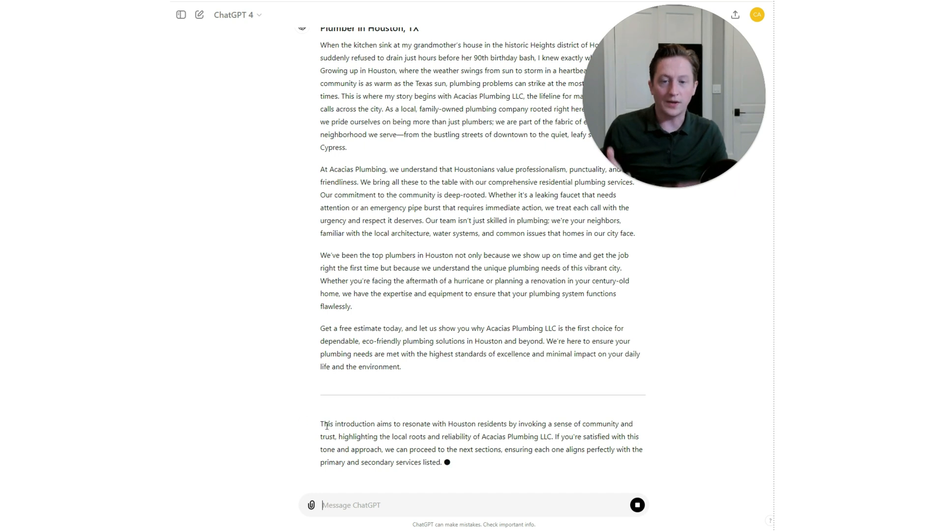
{"action": "scroll", "scroll_direction": "up", "scroll_amount": 3}
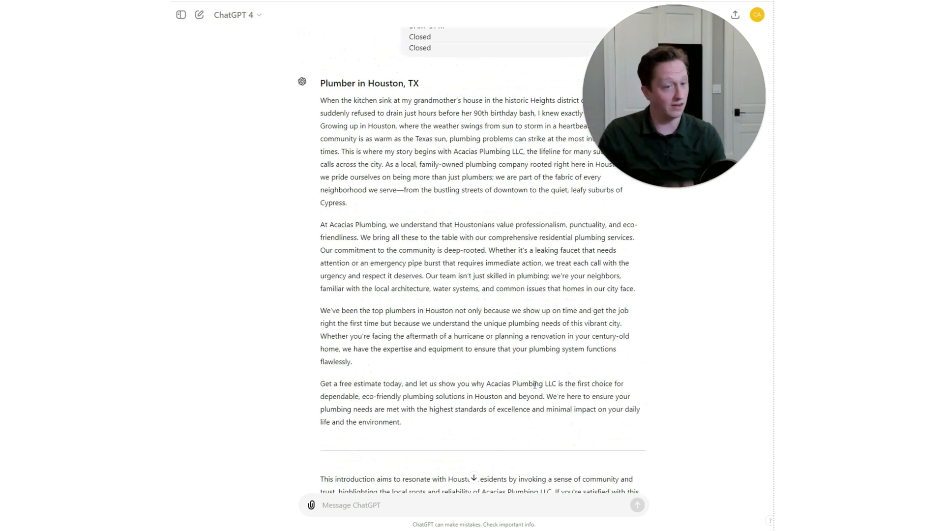
{"action": "scroll", "scroll_direction": "up", "scroll_amount": 3}
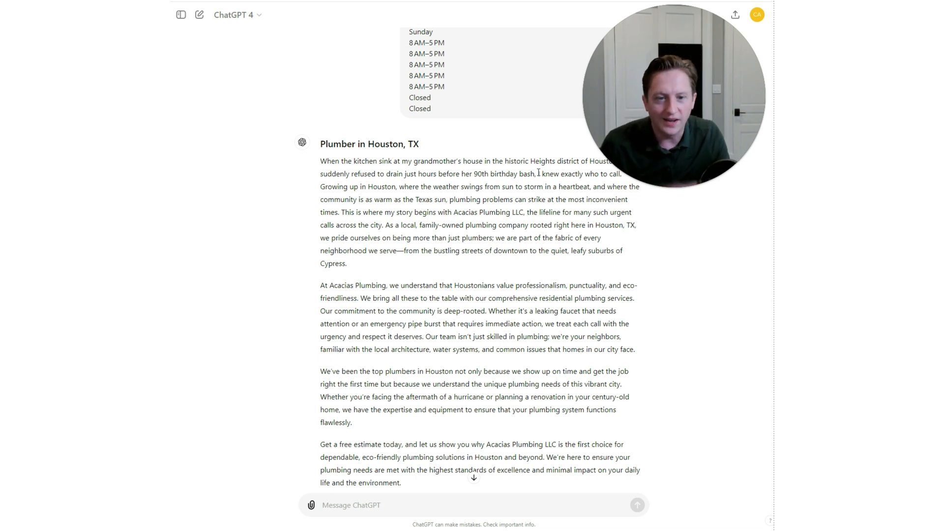
{"action": "scroll", "scroll_direction": "up", "scroll_amount": 3}
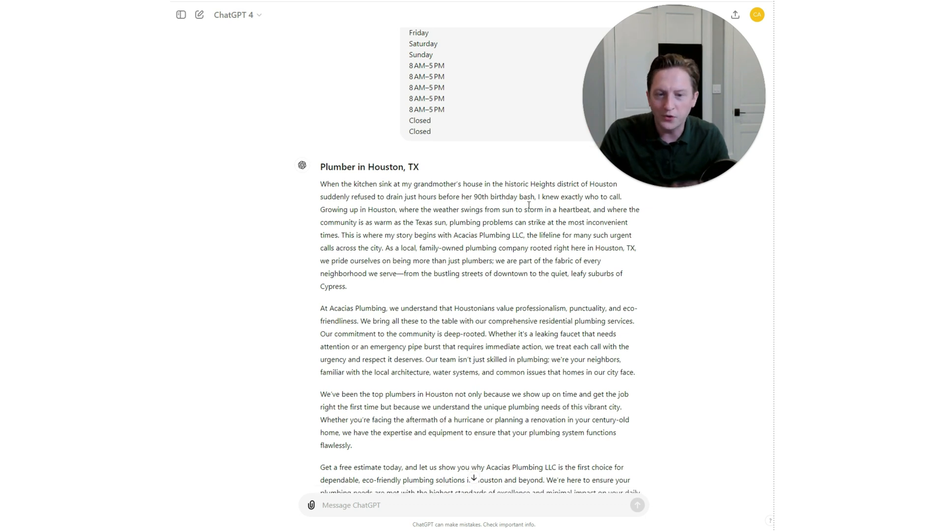
{"action": "scroll", "scroll_direction": "down", "scroll_amount": 3}
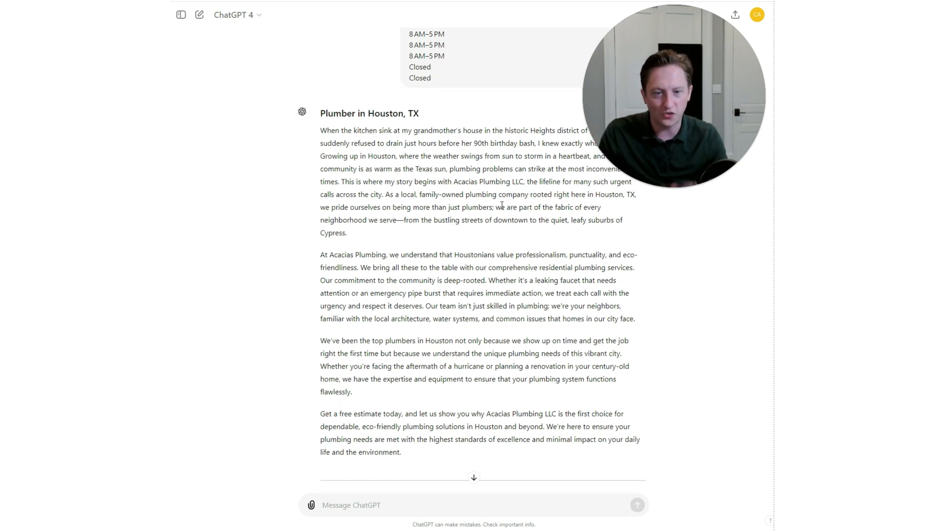
{"action": "scroll", "scroll_direction": "down", "scroll_amount": 3}
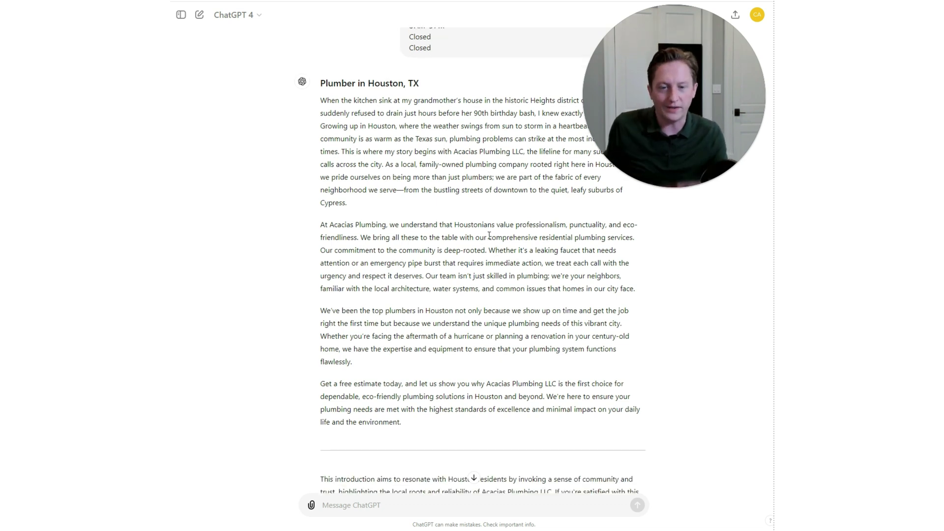
{"action": "scroll", "scroll_direction": "up", "scroll_amount": 3}
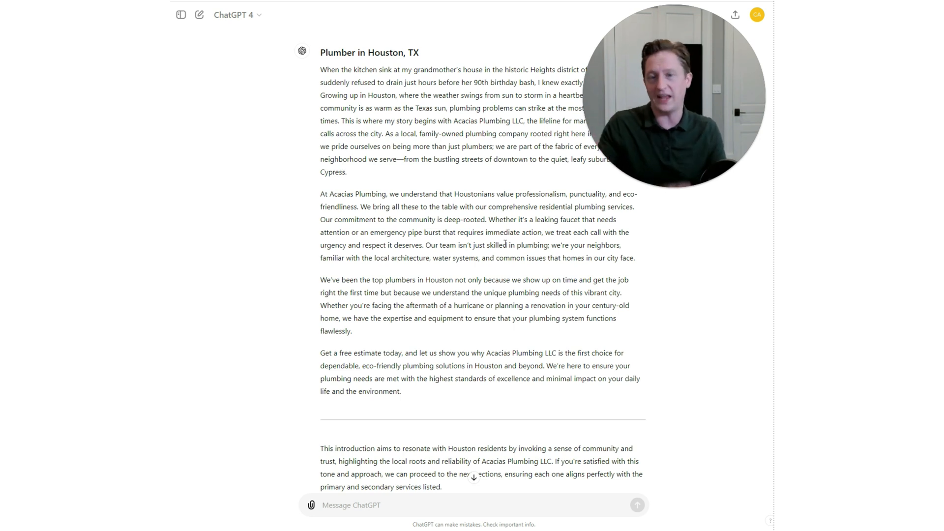
{"action": "scroll", "scroll_direction": "down", "scroll_amount": 3}
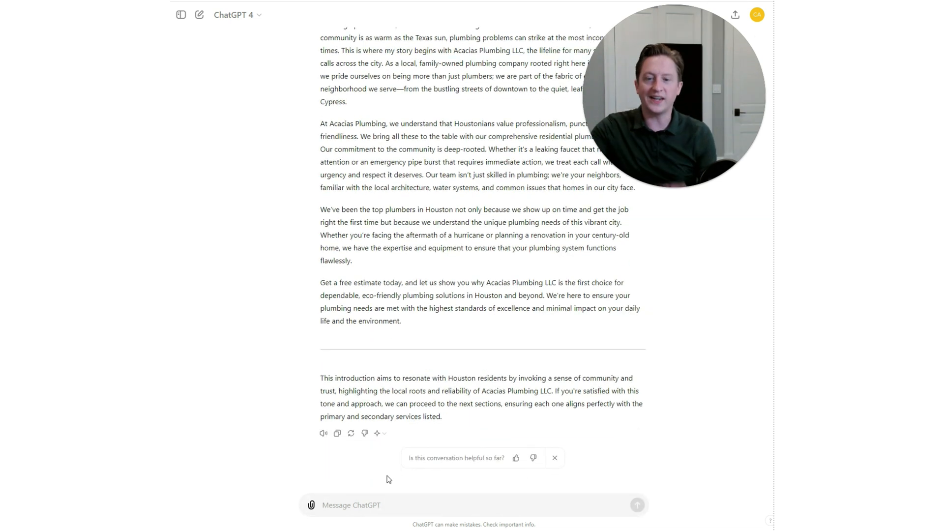
Ask ChatGPT to 'Rewrite in a more formal tone' and send the request.
{"action": "type", "text": "Rewrite"}
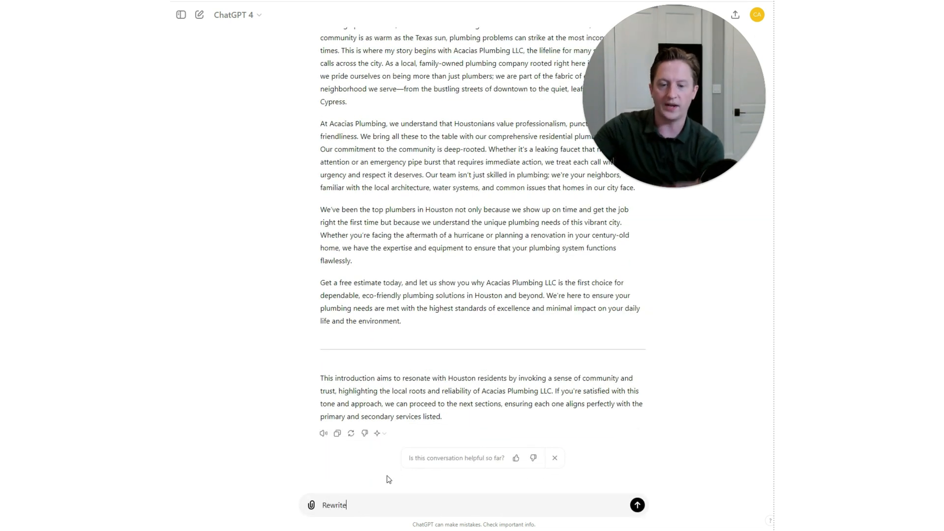
{"action": "type", "text": "in a"}
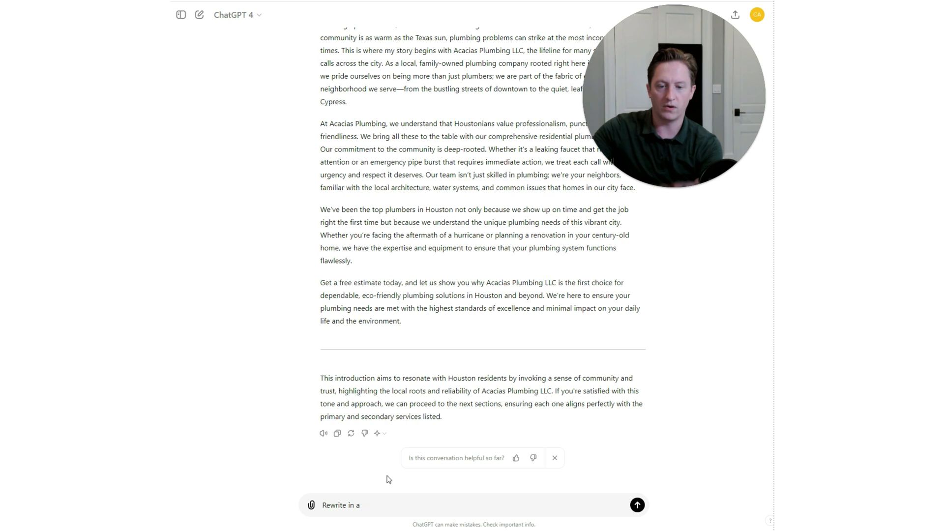
{"action": "type", "text": "more"}
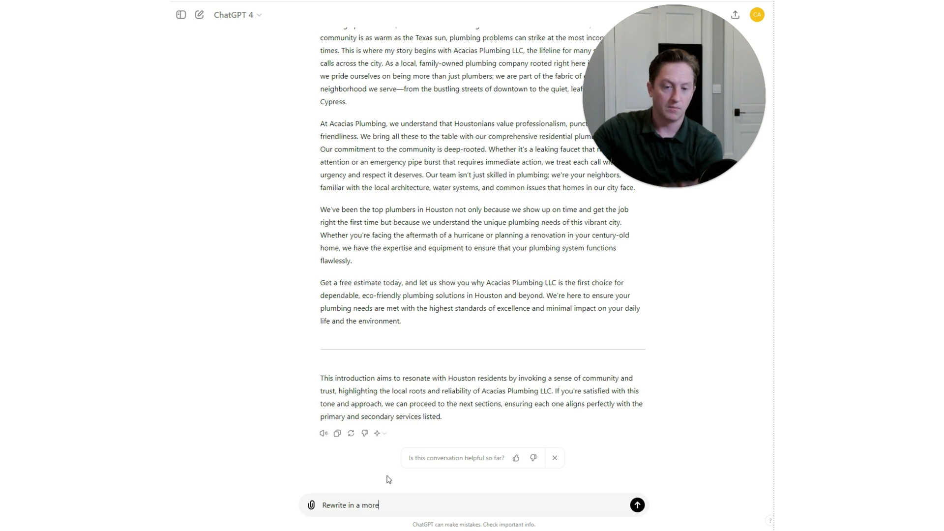
{"action": "left_click", "coordinate": [637, 505]}
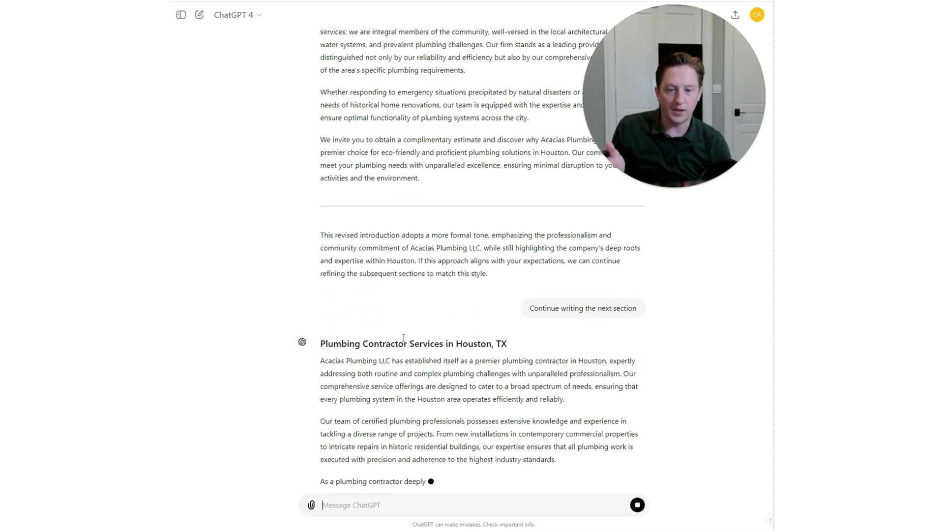
Review the GBP service list and the new Plumbing Contractor Services section.
{"action": "scroll", "scroll_direction": "down", "scroll_amount": 3}
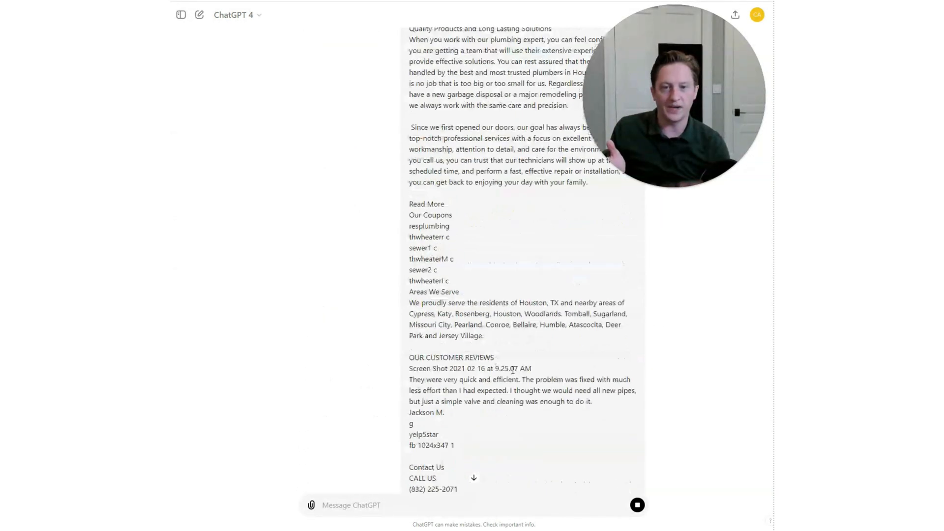
{"action": "scroll", "scroll_direction": "up", "scroll_amount": 3}
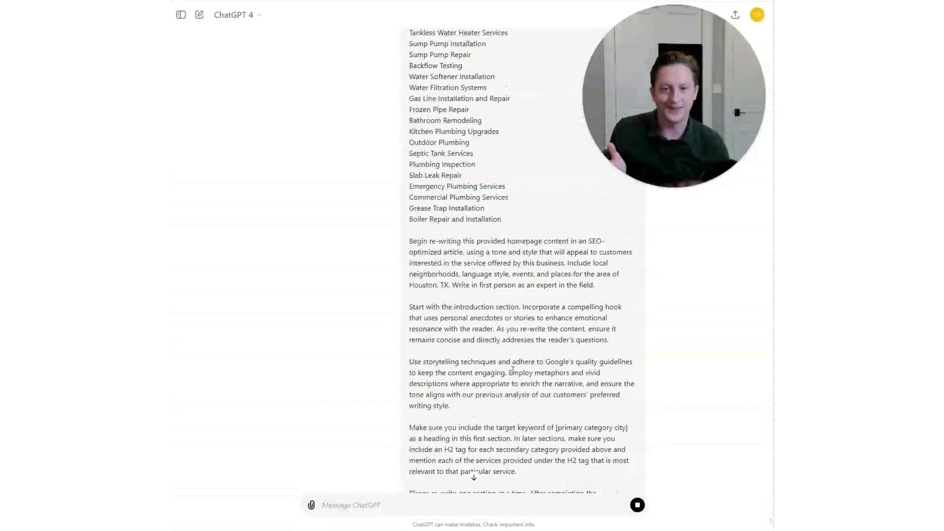
{"action": "scroll", "scroll_direction": "up", "scroll_amount": 3}
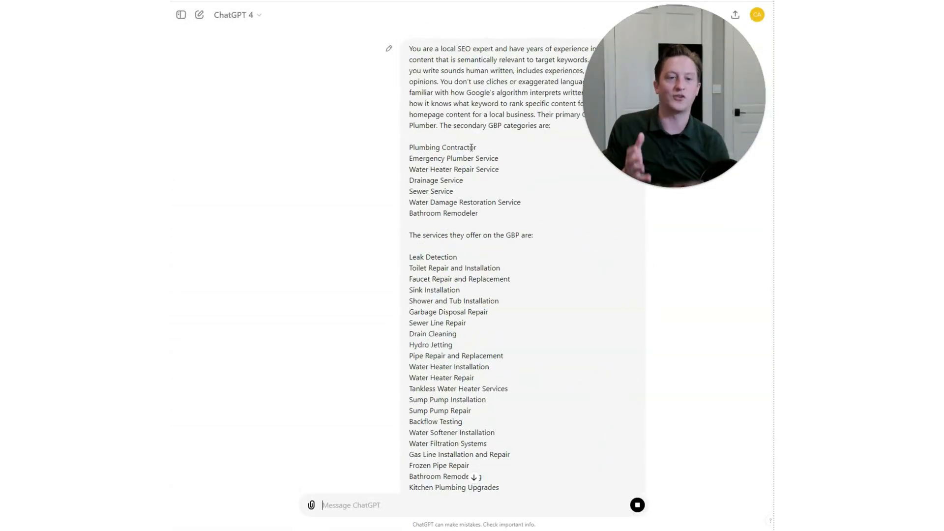
{"action": "scroll", "scroll_direction": "down", "scroll_amount": 3}
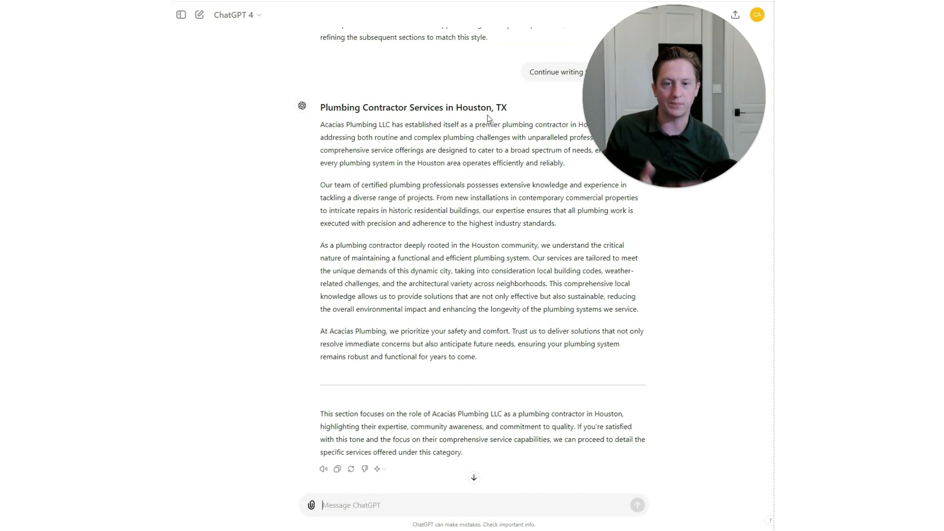
{"action": "mouse_move", "coordinate": [496, 174]}
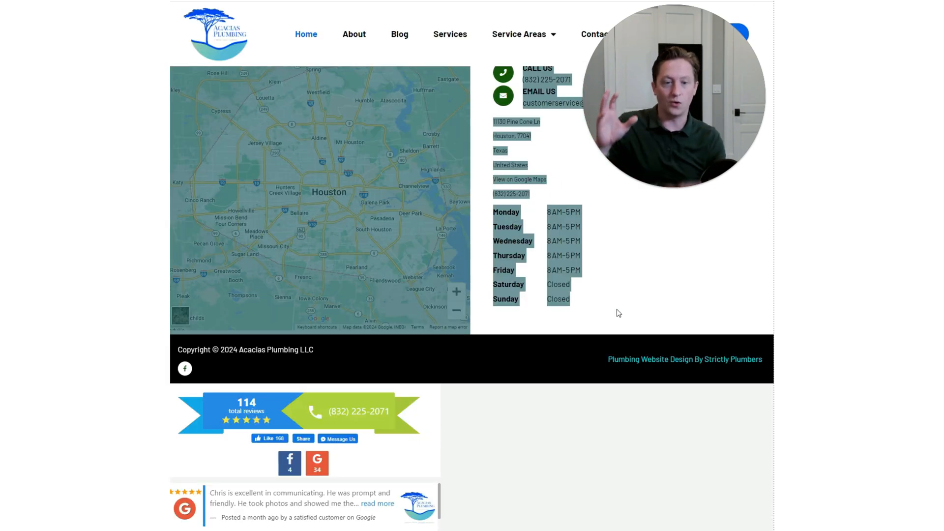
Scroll up the Acacias Plumbing homepage to its 'Top Plumbers in Houston TX' hero.
{"action": "scroll", "scroll_direction": "up", "scroll_amount": 3}
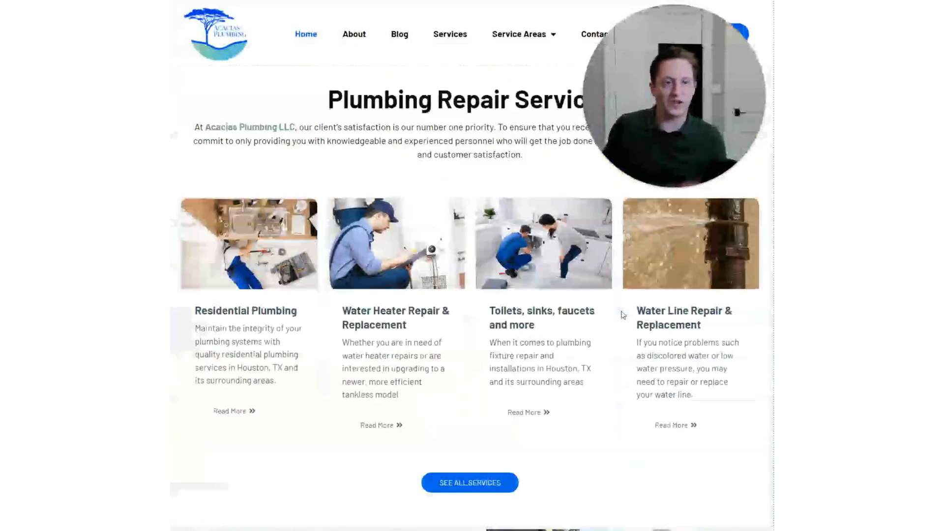
{"action": "scroll", "scroll_direction": "up", "scroll_amount": 3}
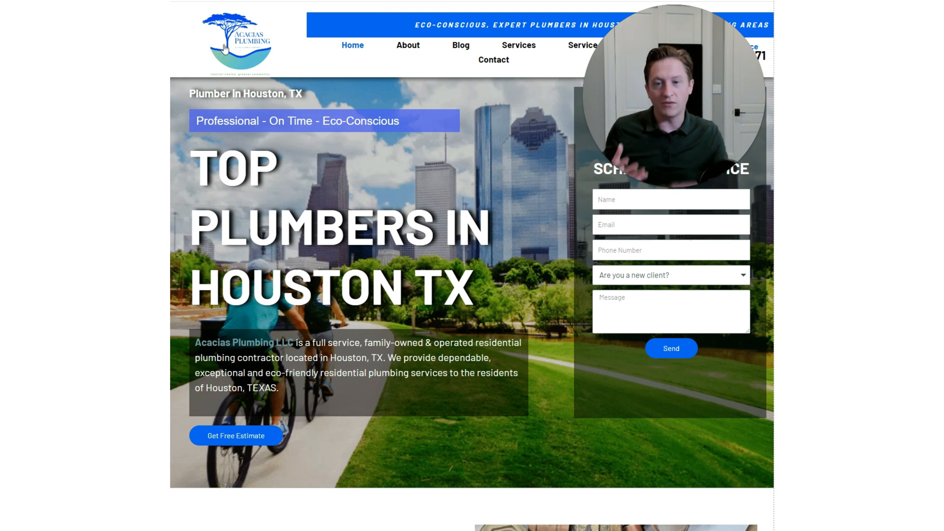
{"action": "mouse_move", "coordinate": [520, 181]}
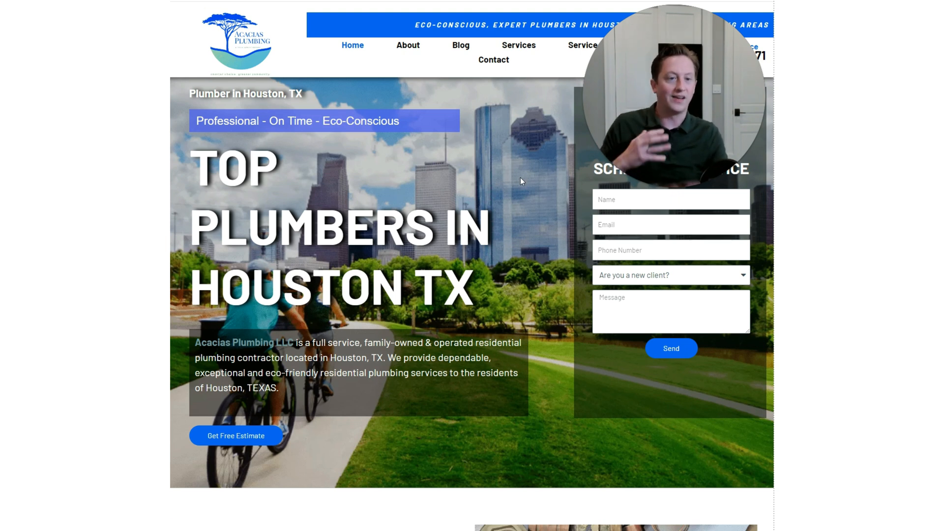